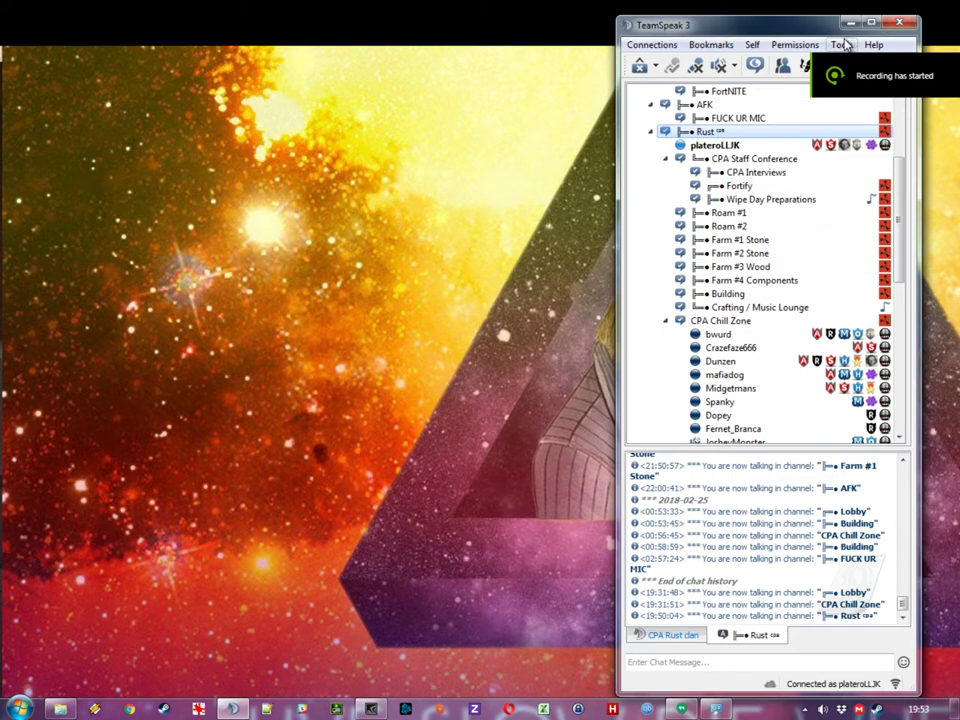
Step: Bring up the Whisper Lists manager from the Tools menu
left_click(840, 44)
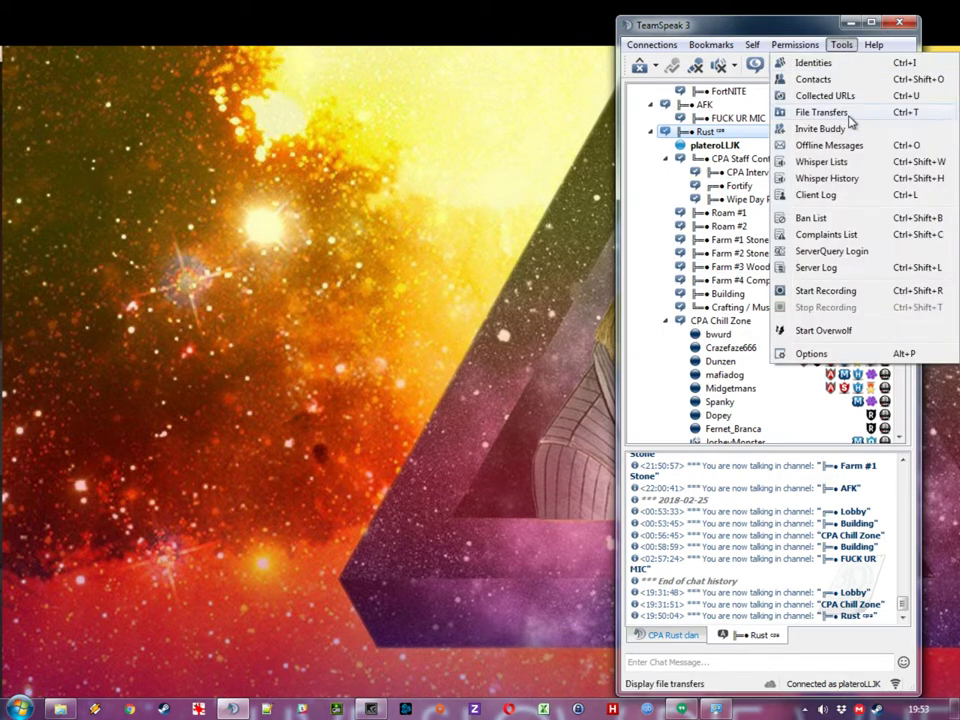
left_click(820, 160)
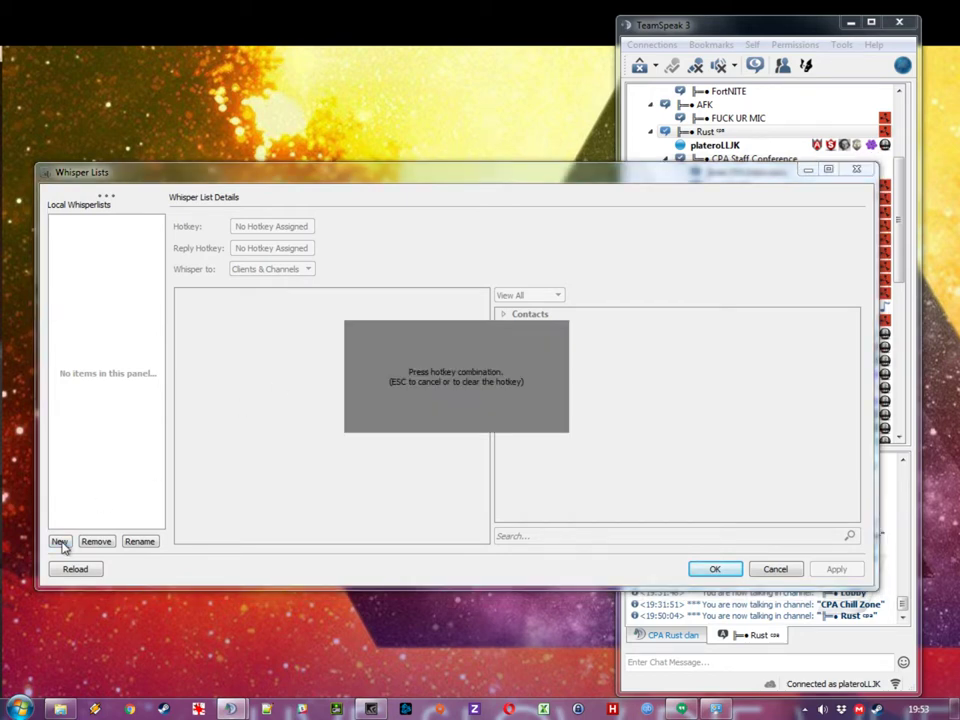
Step: Add WhisperList1 and assign it the Ctrl+Shift hotkey
left_click(60, 540)
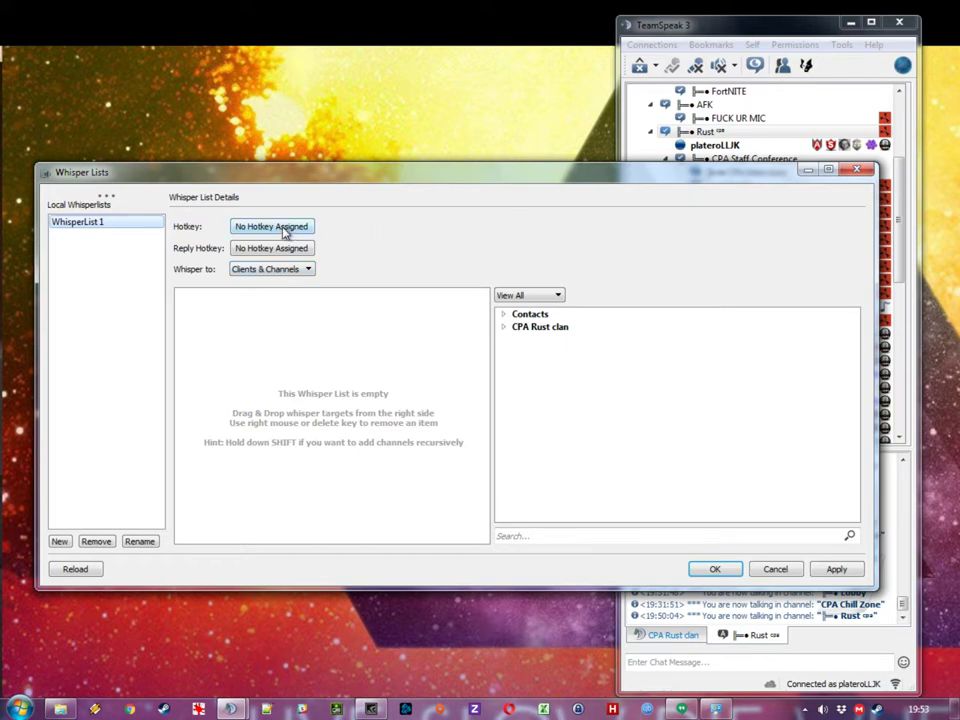
left_click(272, 226)
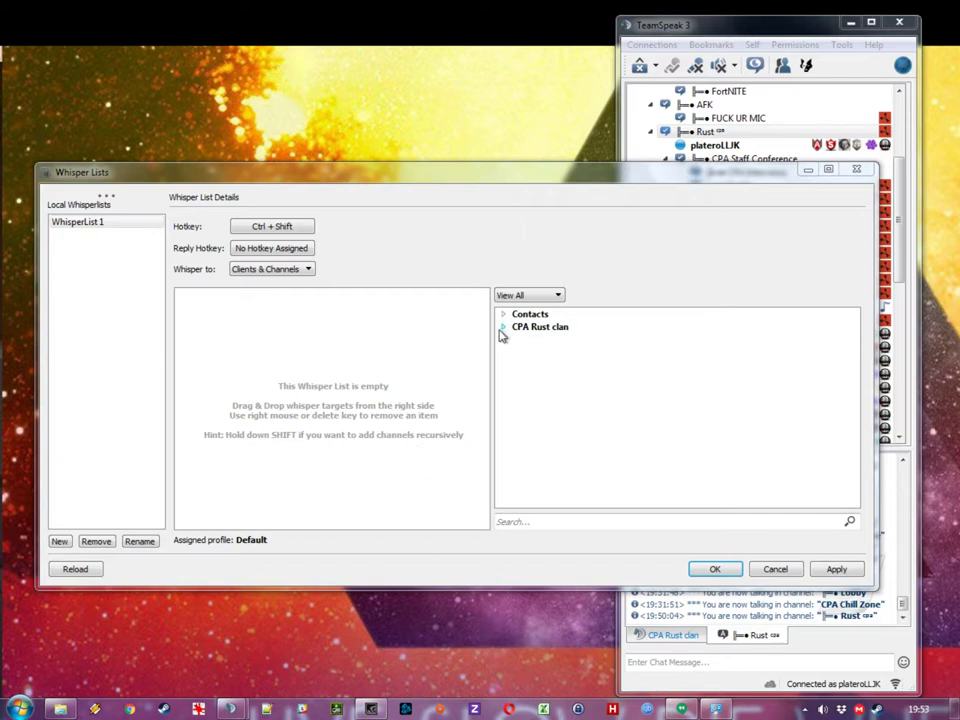
Step: Expand the CPA Rust clan tree and browse its channels as whisper targets
left_click(504, 328)
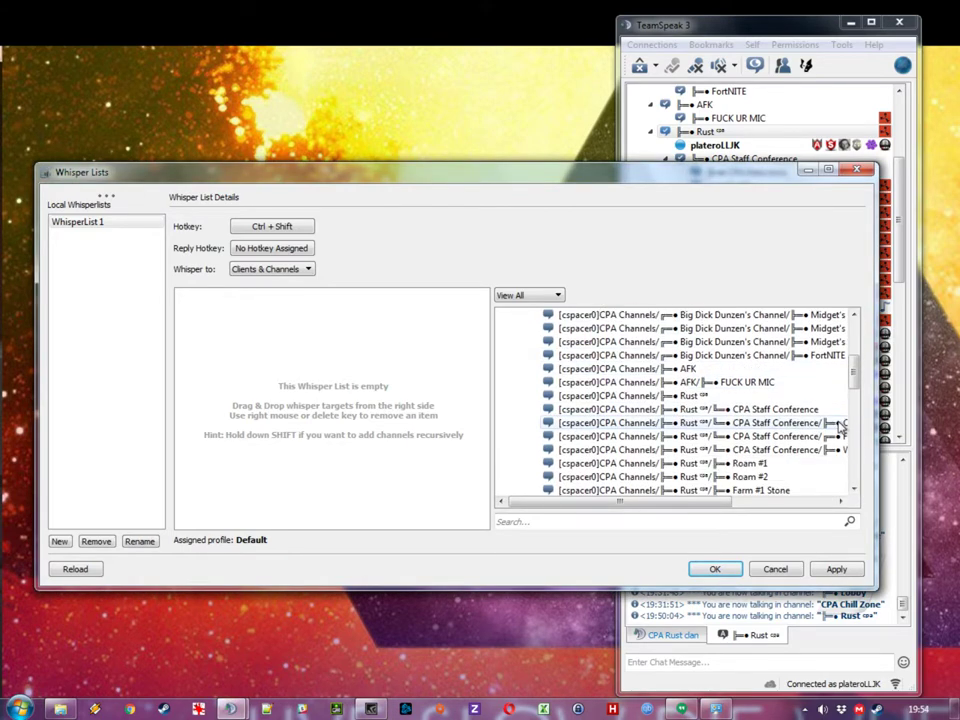
scroll("down", 3)
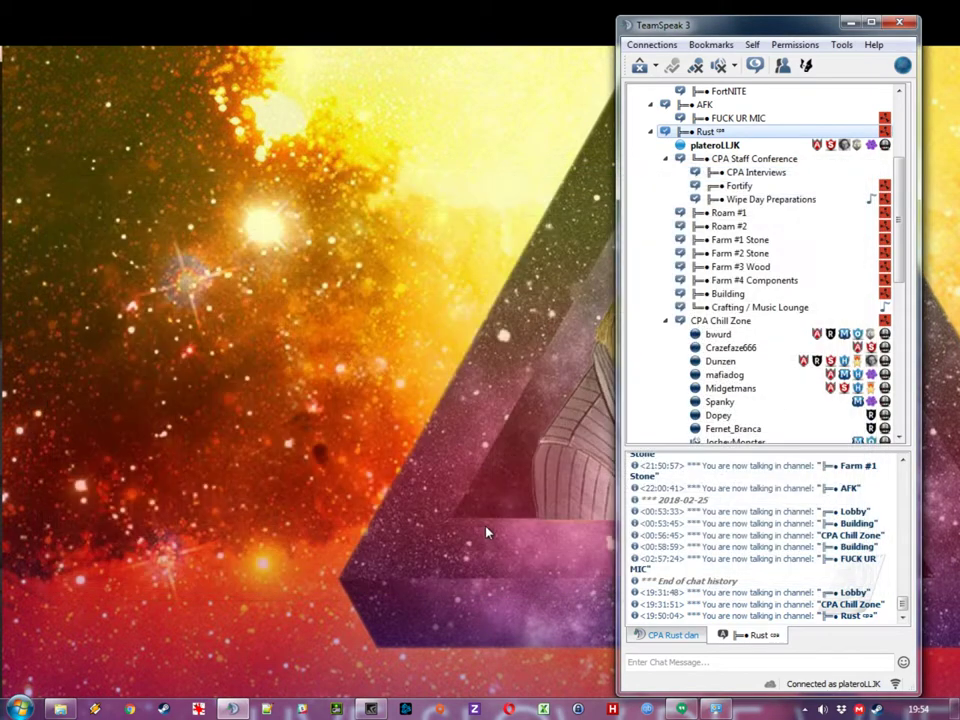
mouse_move(436, 238)
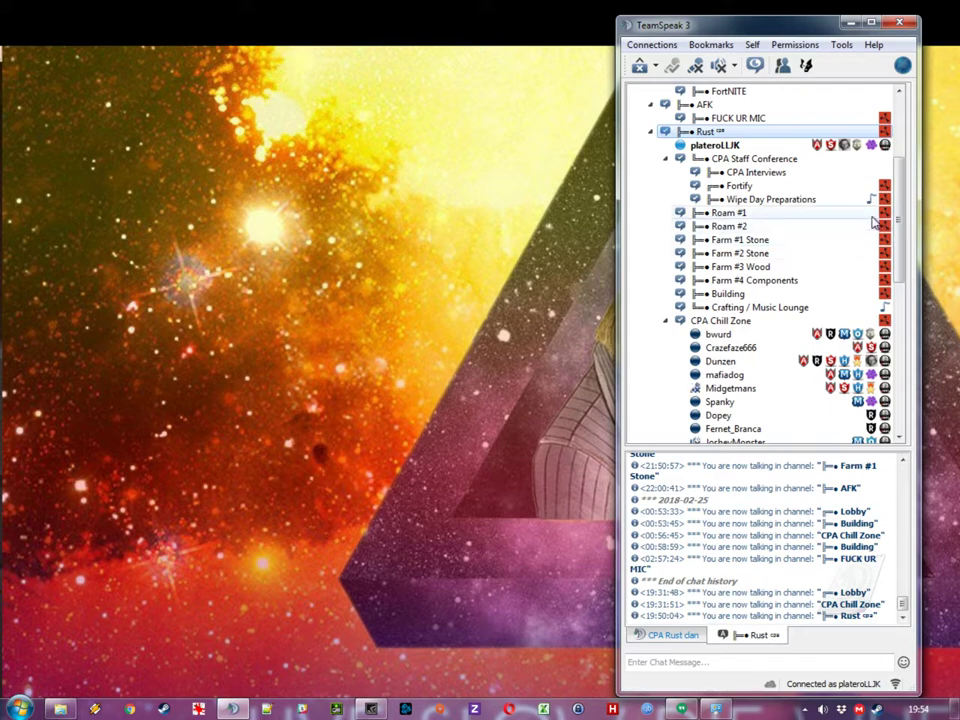
mouse_move(816, 212)
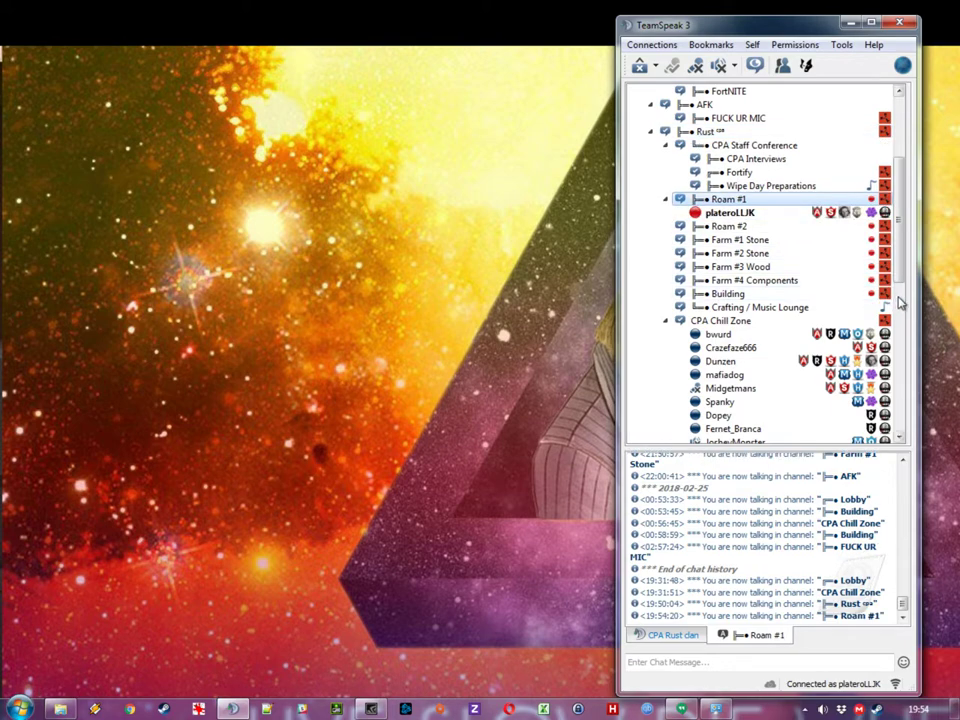
mouse_move(880, 292)
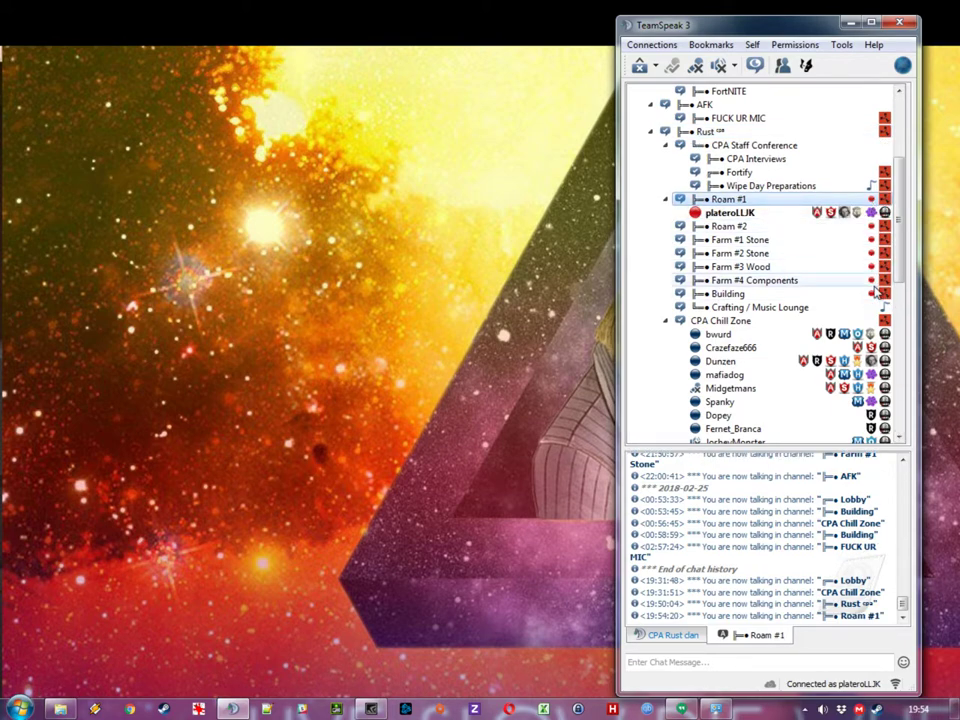